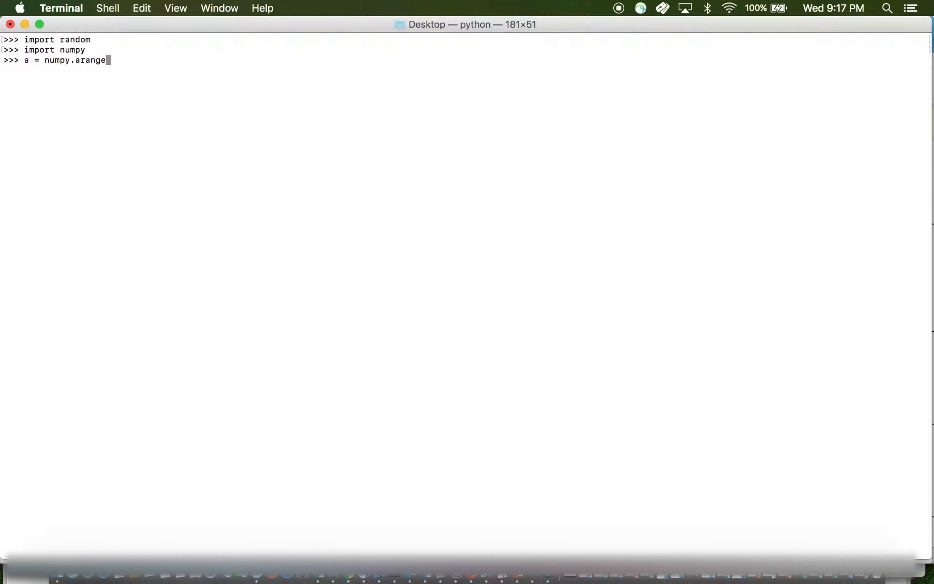
Create a = numpy.arange(16) and display it, showing values 0 through 15
type("(16")
type("a")
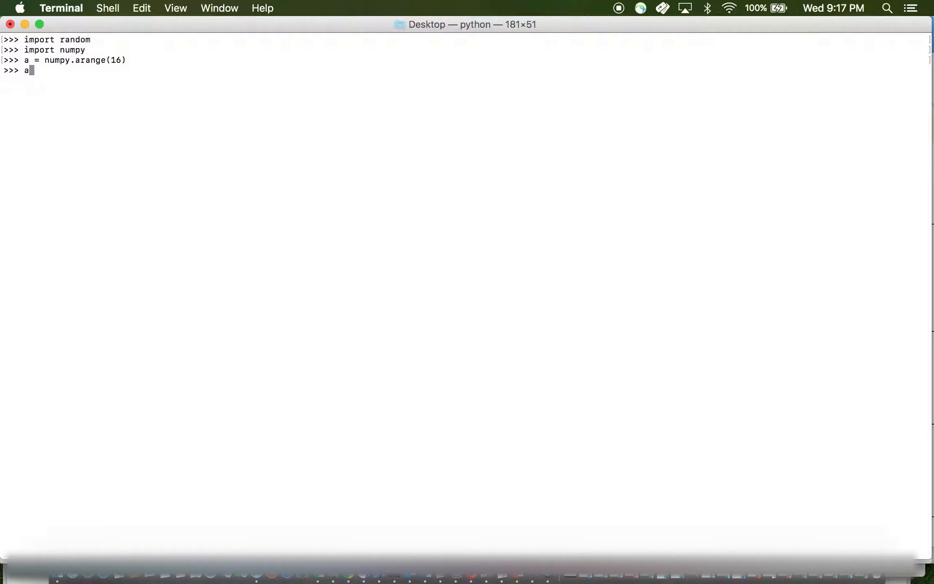
key("Return")
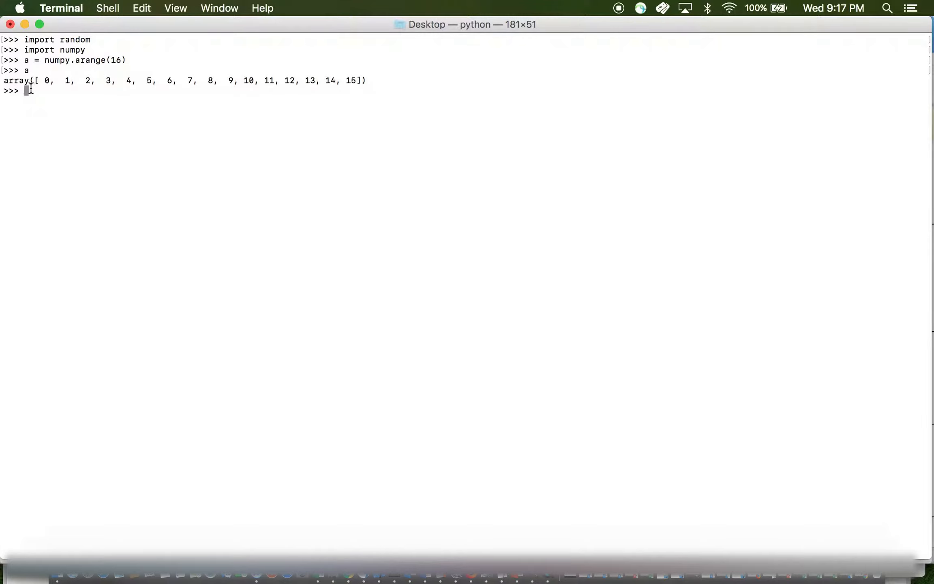
Draw b = random.choice(a) and display b, which shows 13
type("b = r")
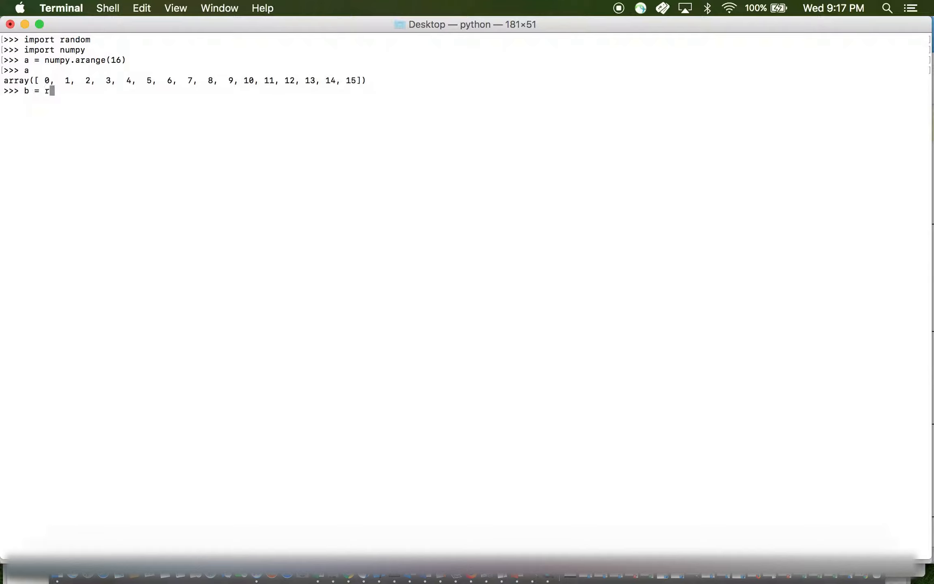
type("andom,")
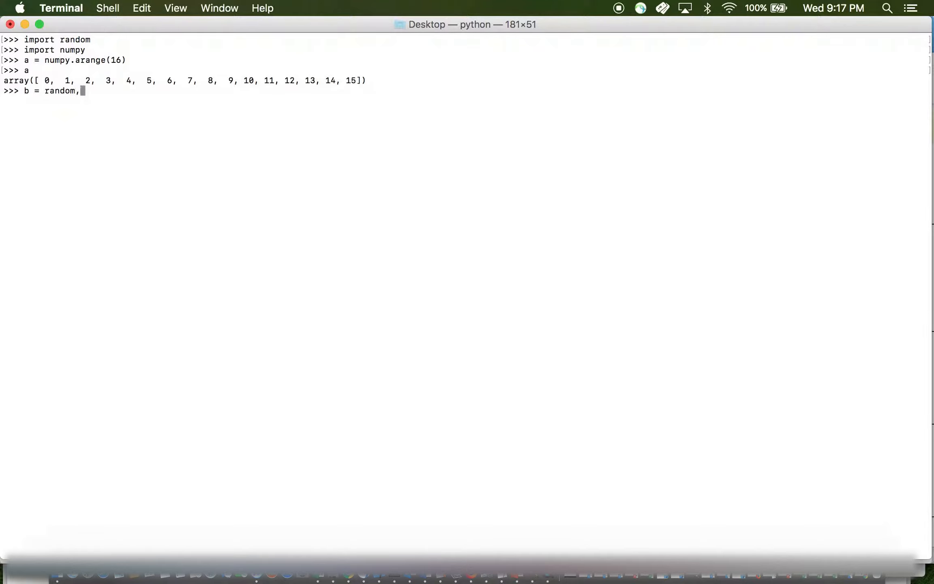
type(".choic")
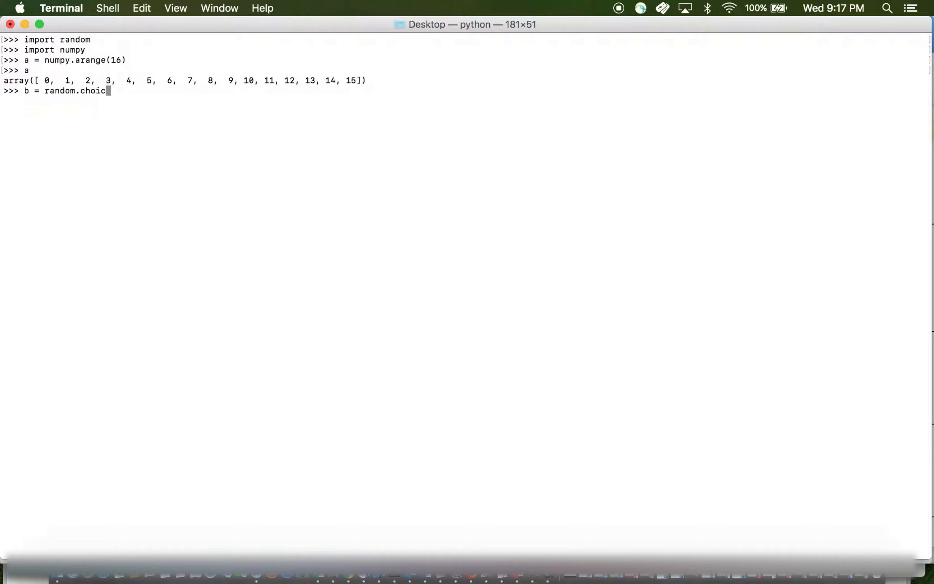
type("e(a")
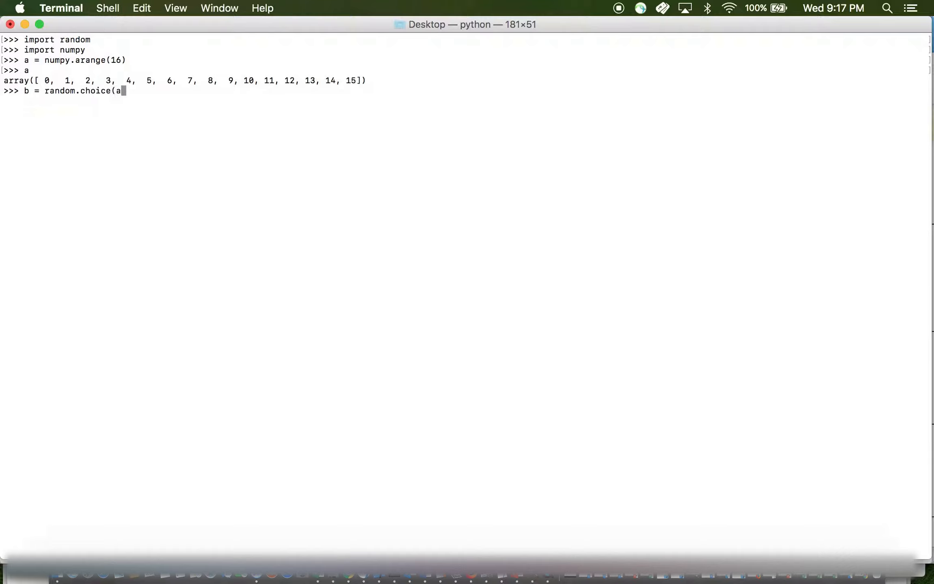
type(")")
type("b")
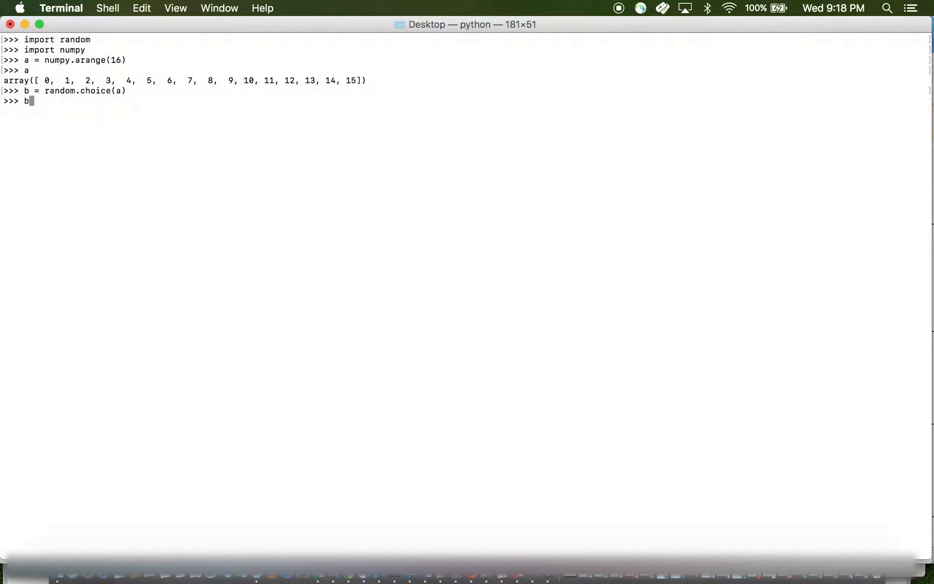
key("Return")
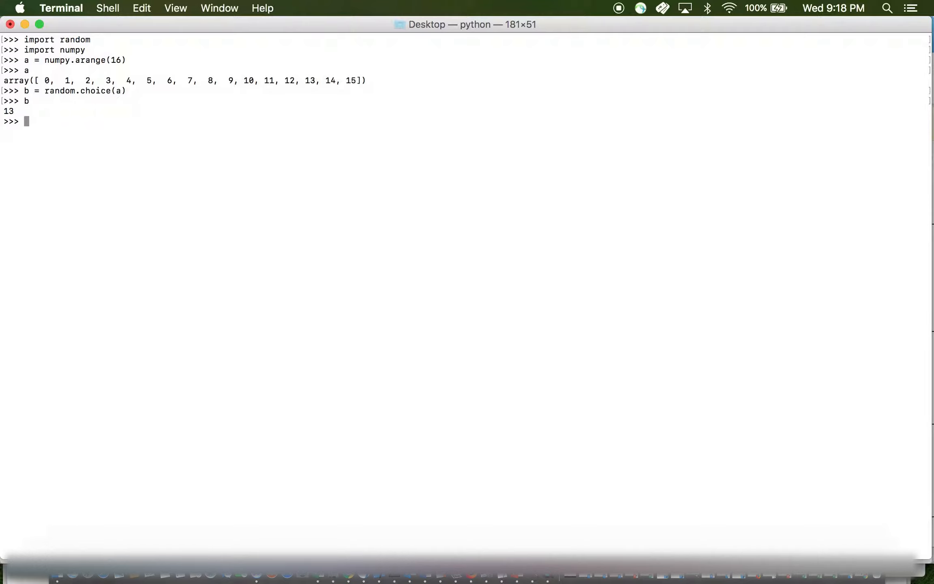
Repeat the random.choice(a) draw into b twice more, getting 1 and then 8
key("Up")
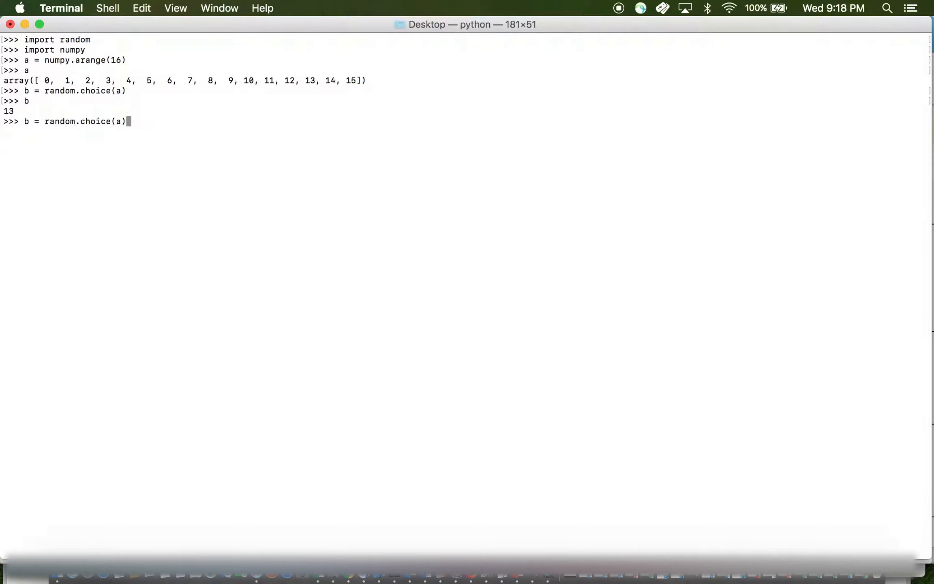
key("Return")
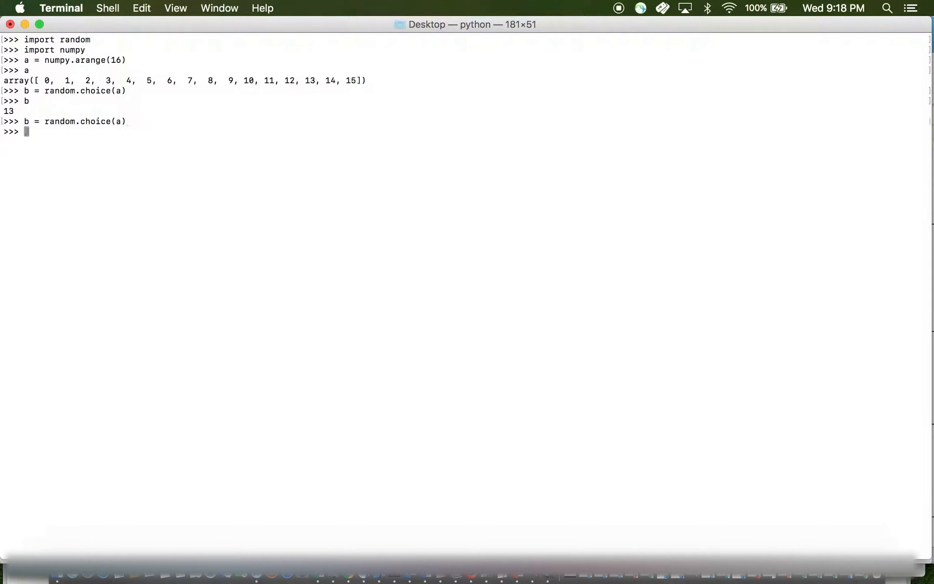
type("b")
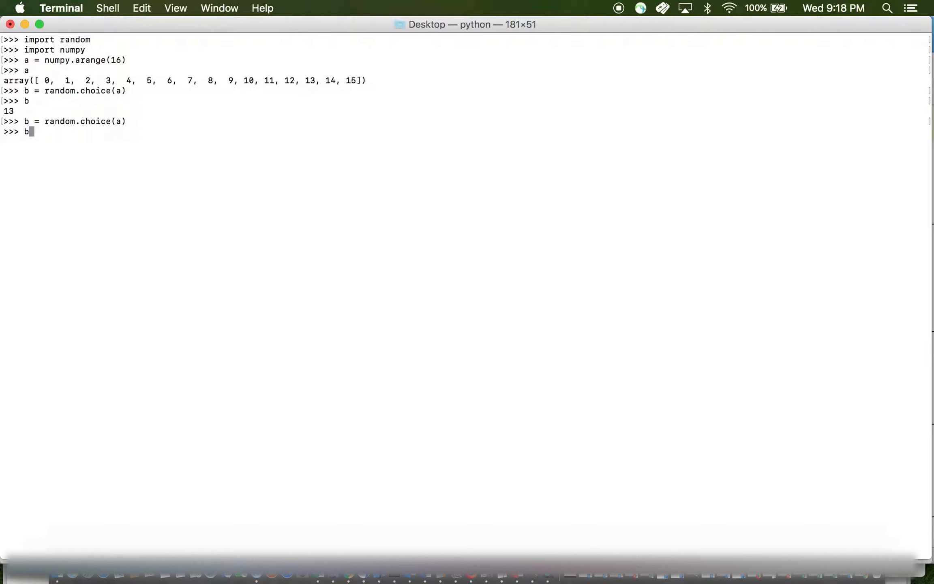
key("Return")
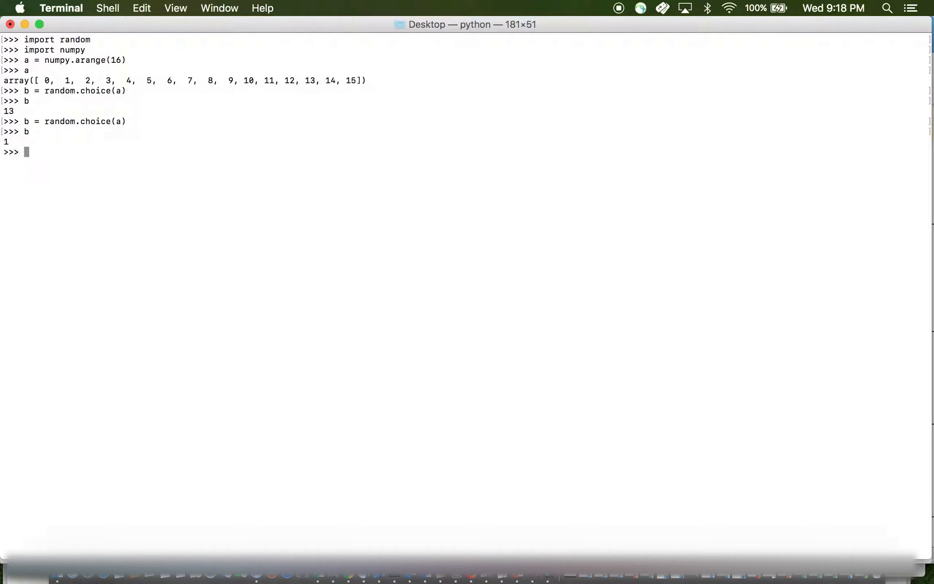
type("b")
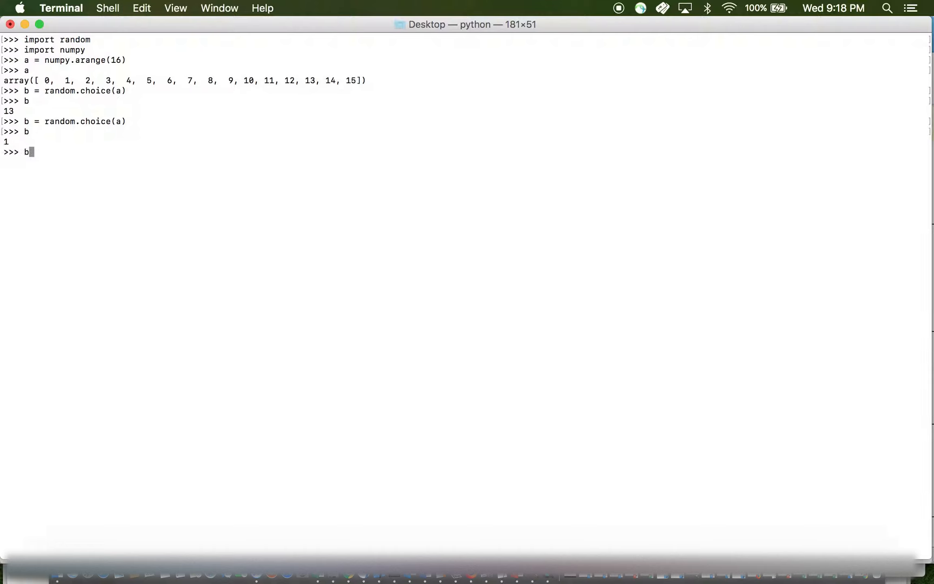
type("= random.choice(a)")
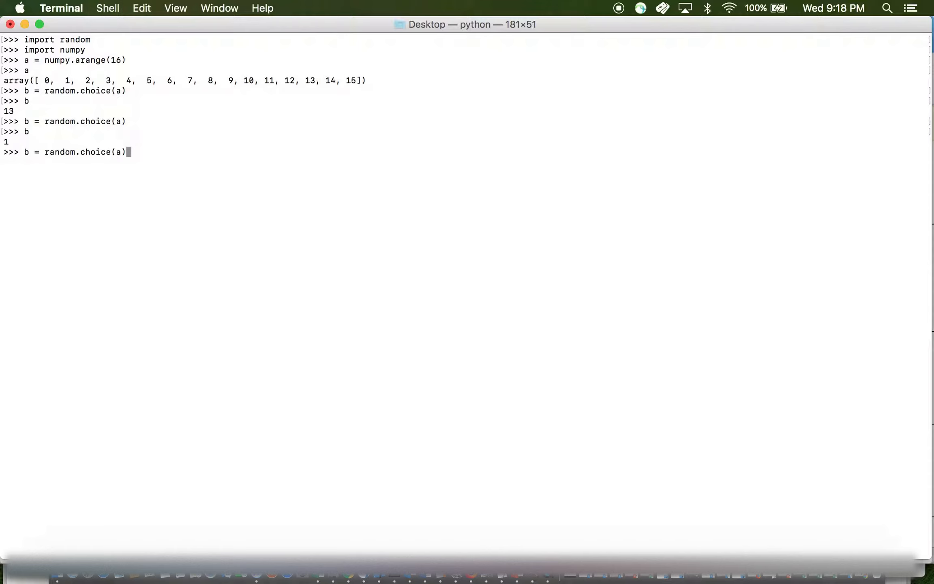
key("Return")
type("b")
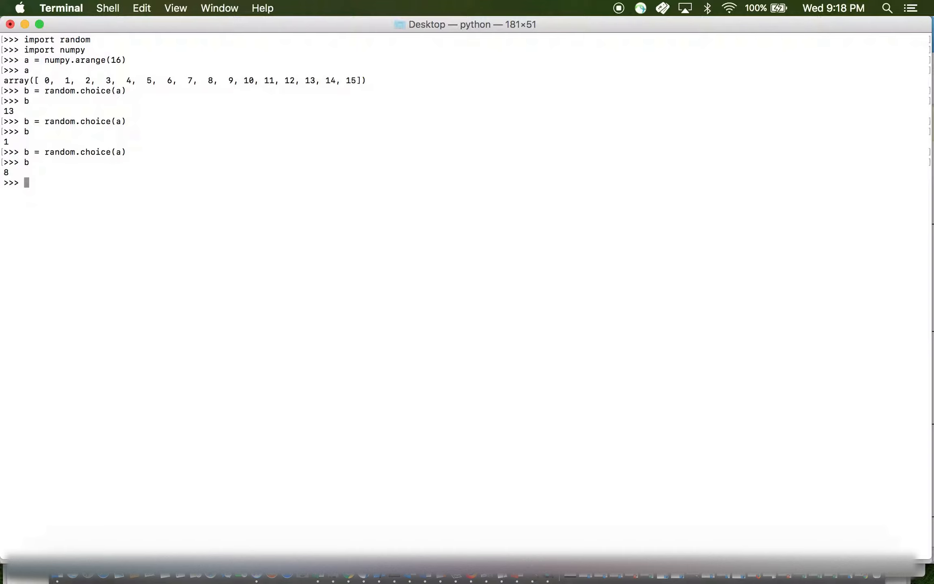
Seed the random generator with random.seed(0)
type("random")
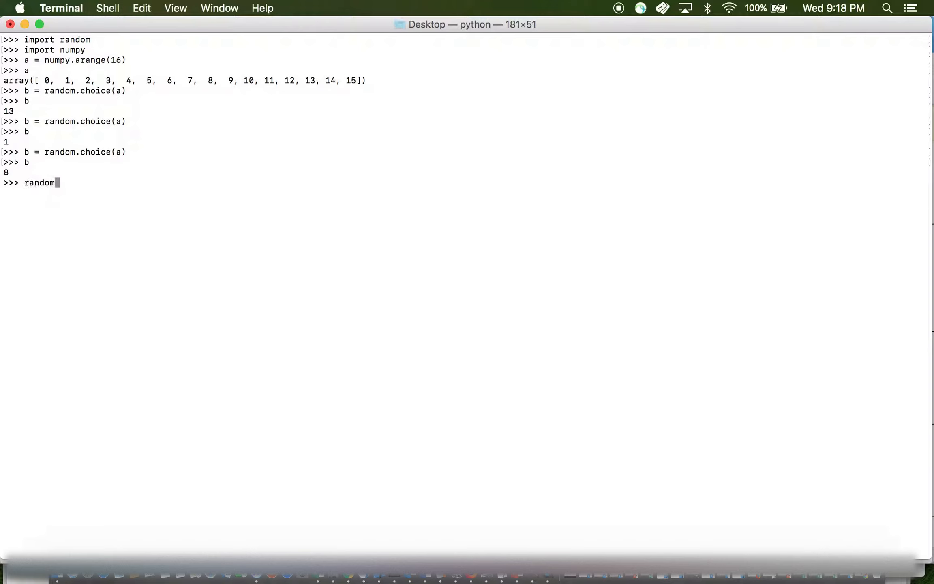
type(".se")
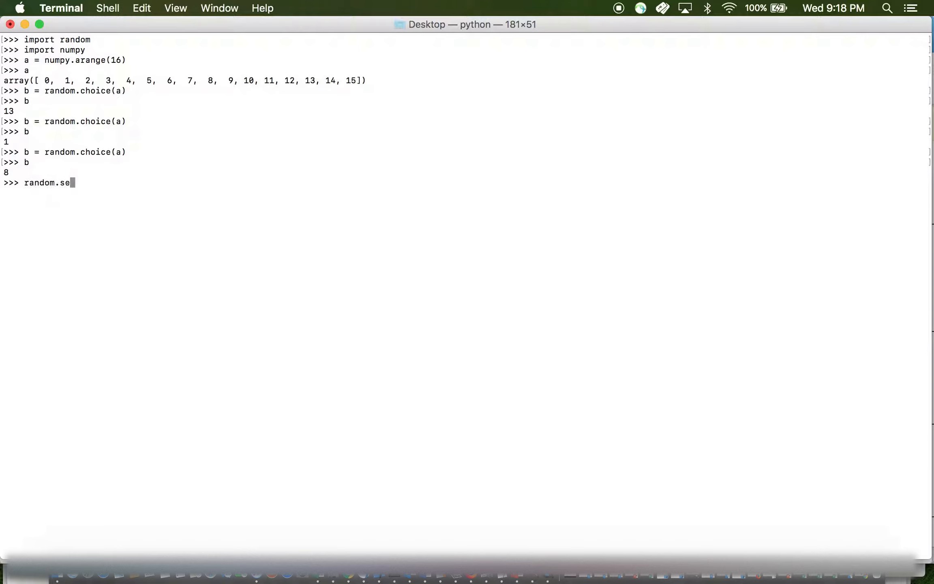
type("ed(0")
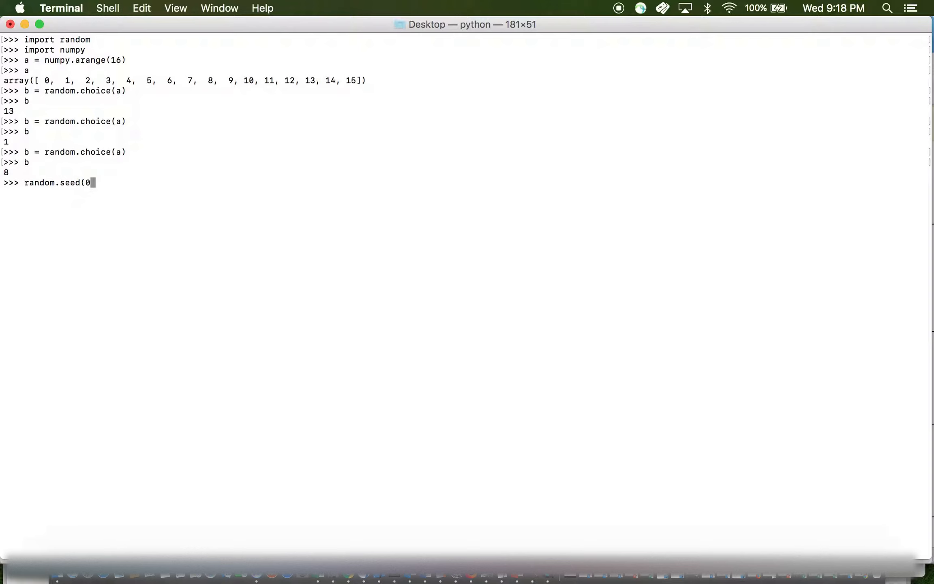
type(")")
type("b=")
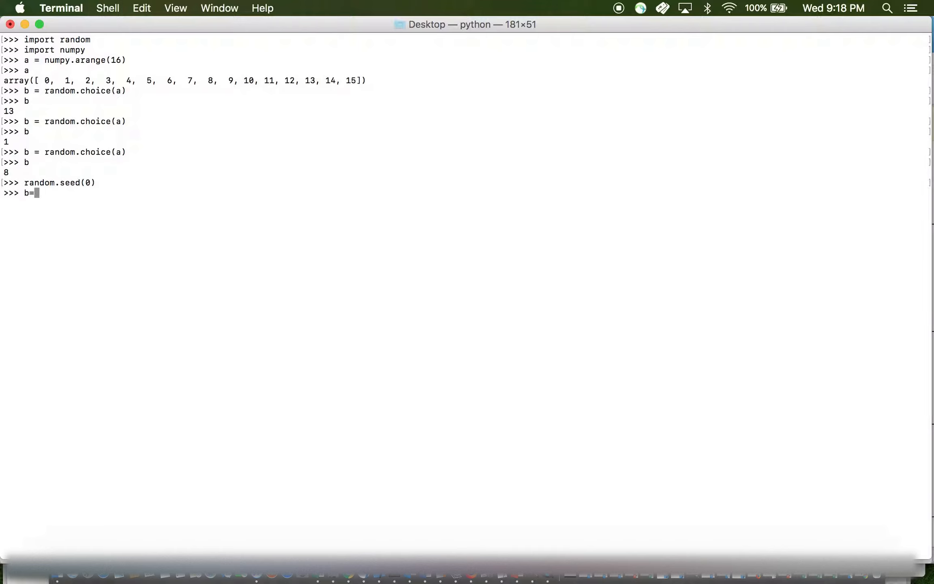
Draw b = random.choice(a) after seeding and display it, getting 12
type("random.ch")
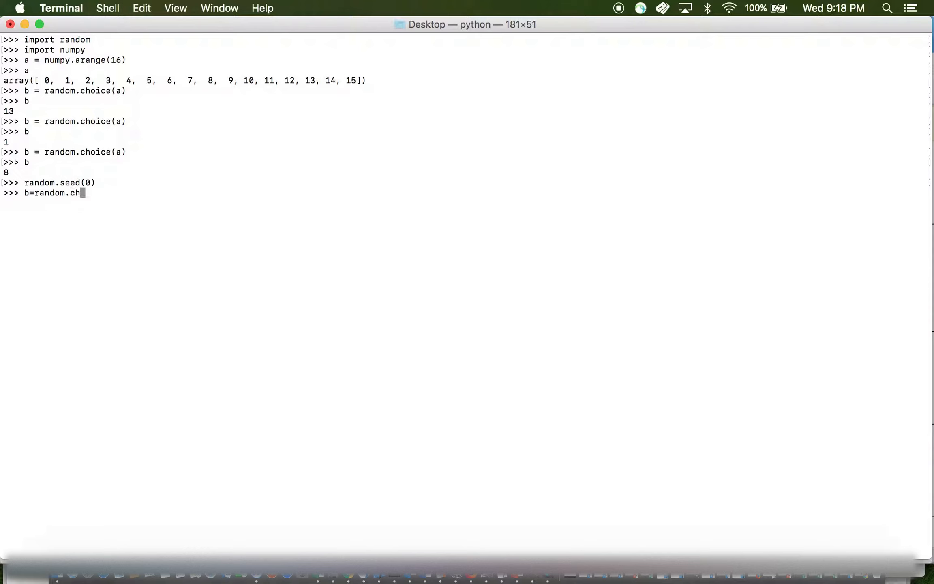
type("oice")
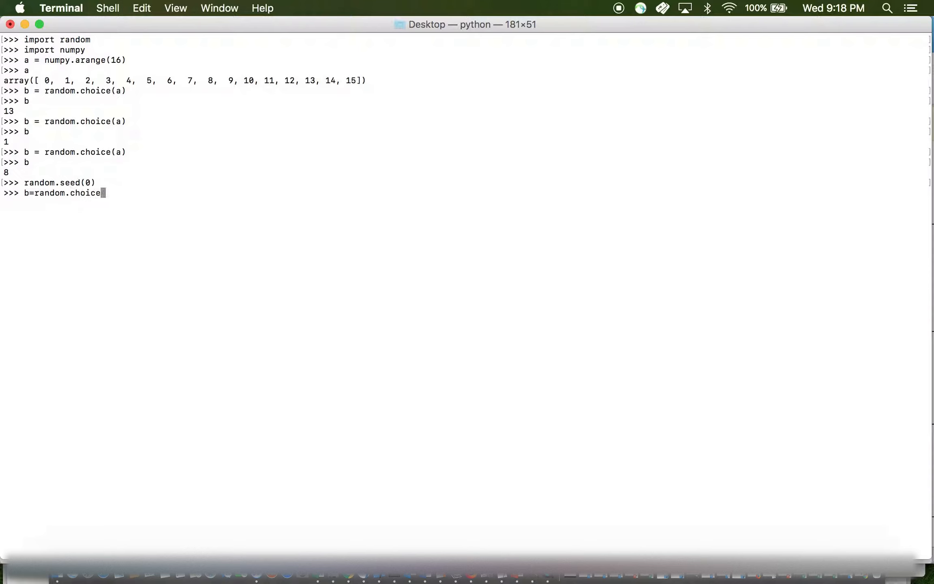
key("Return")
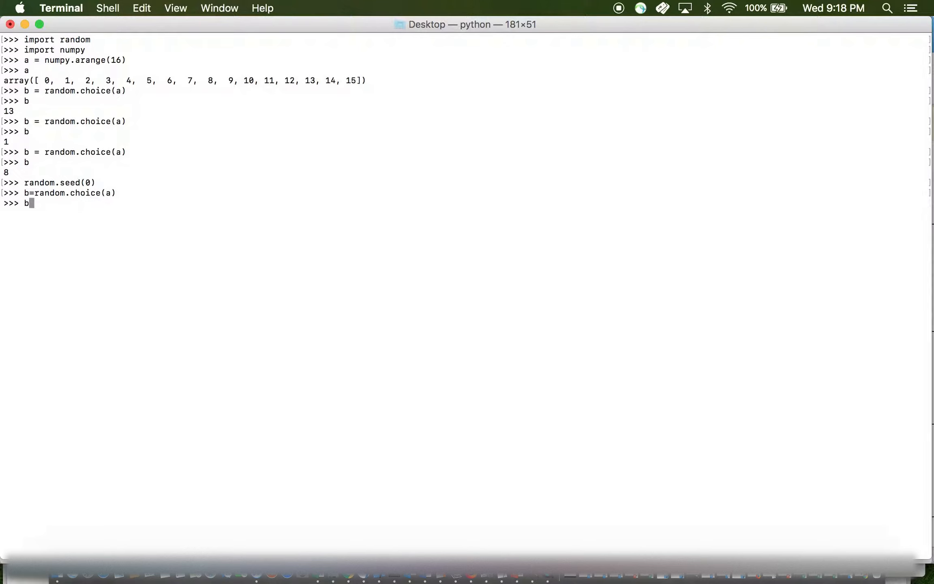
key("Return")
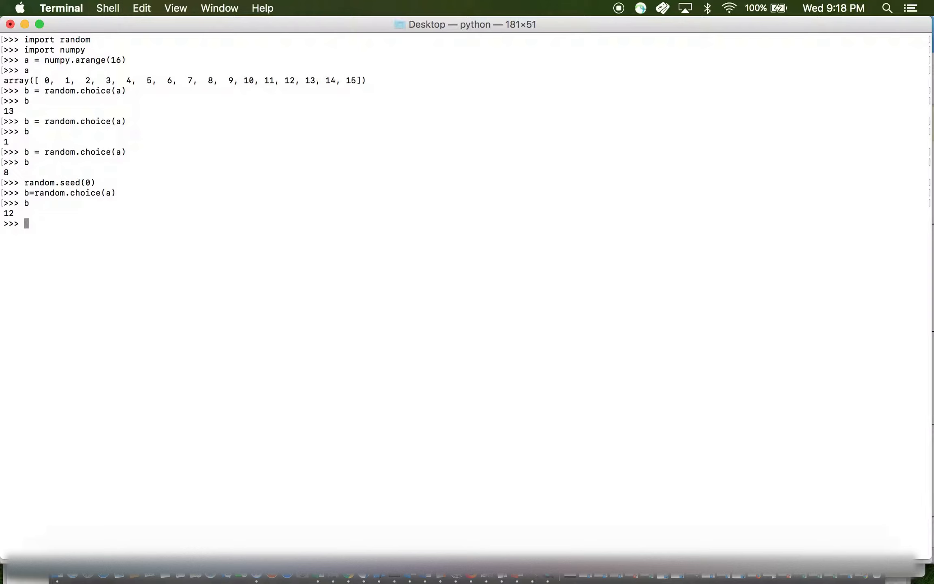
Reseed with random.seed(0) and redraw b = random.choice(a), reproducing 12
type("ran")
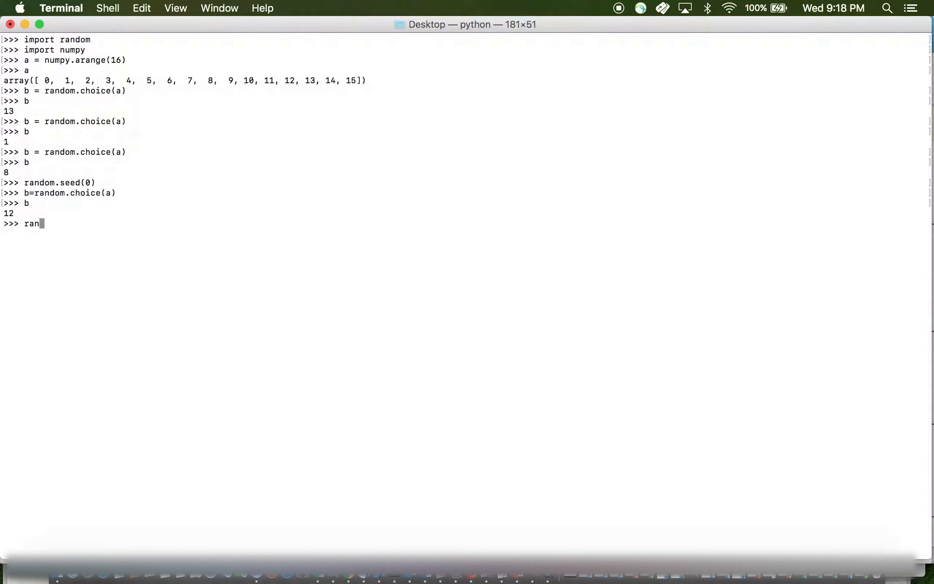
type("dom.s")
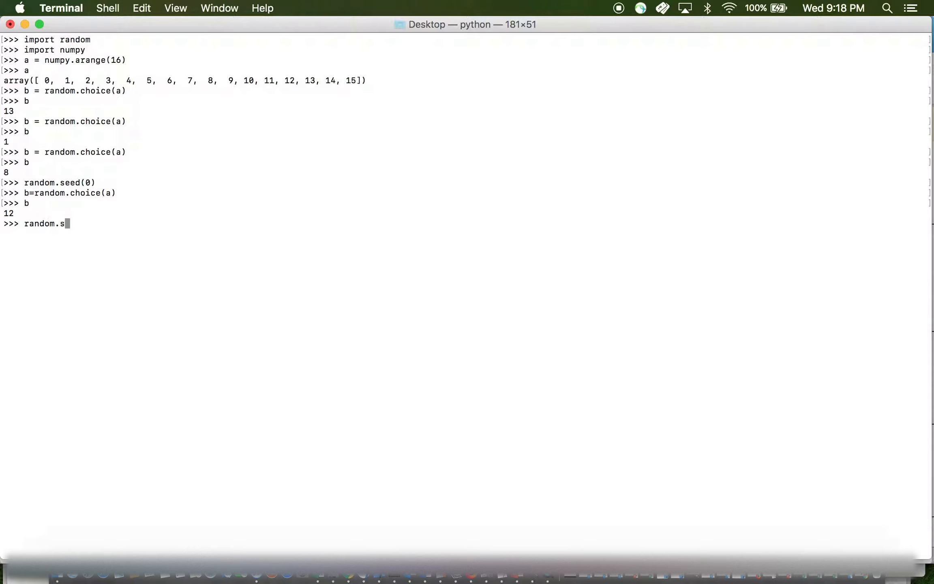
type("eed")
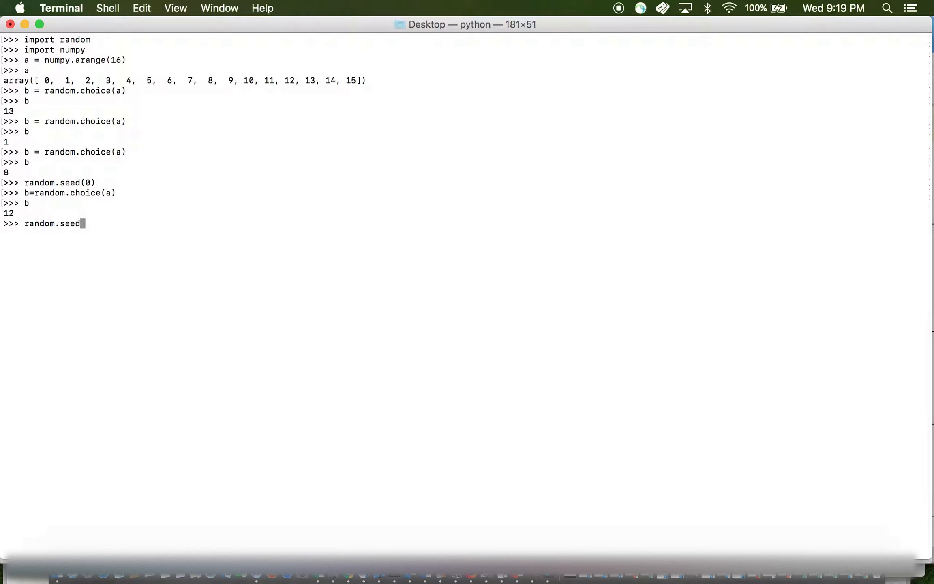
key("Return")
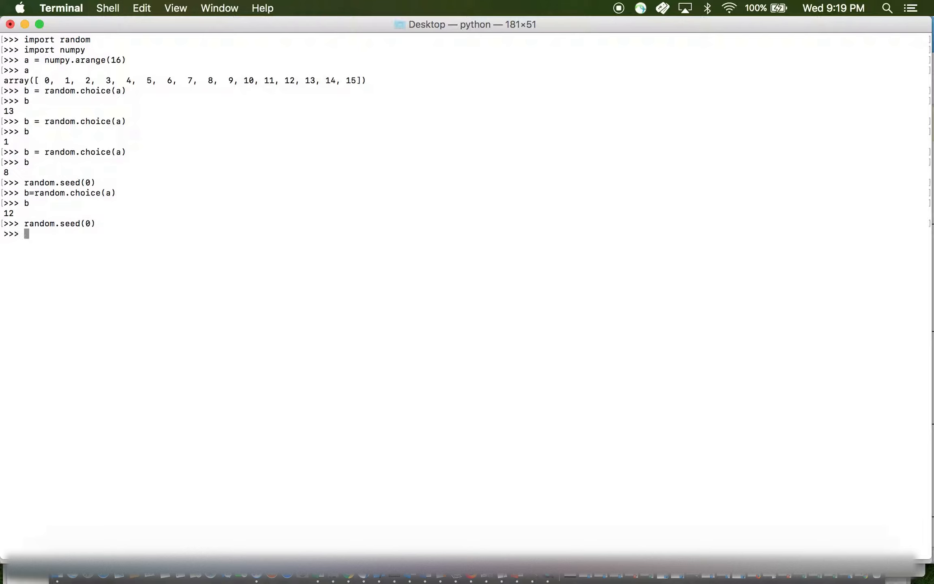
type("b=random.choice(a)")
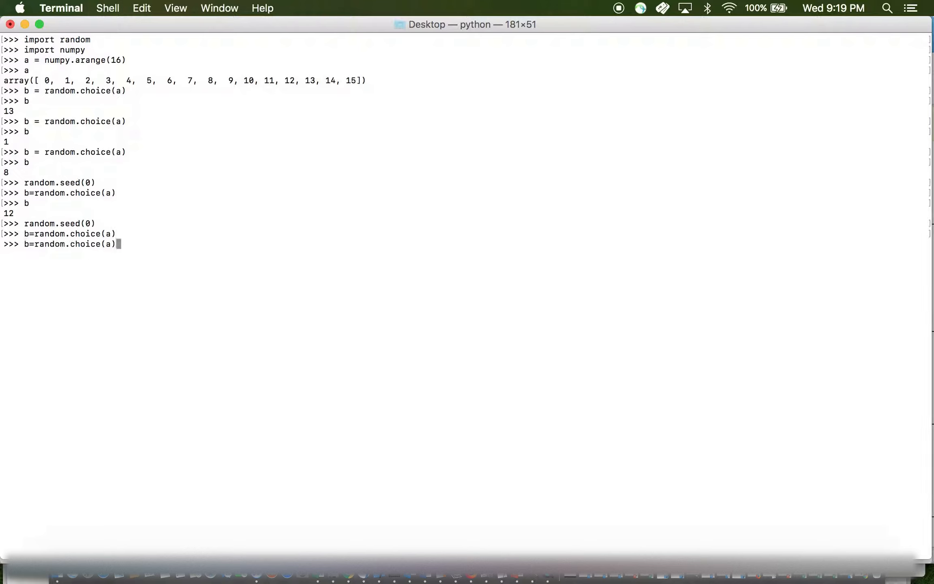
key("Return")
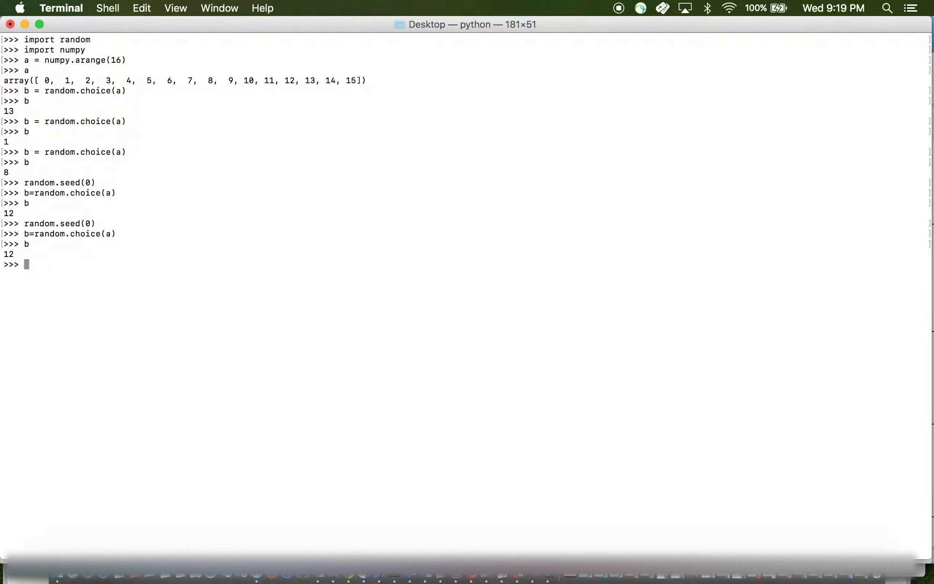